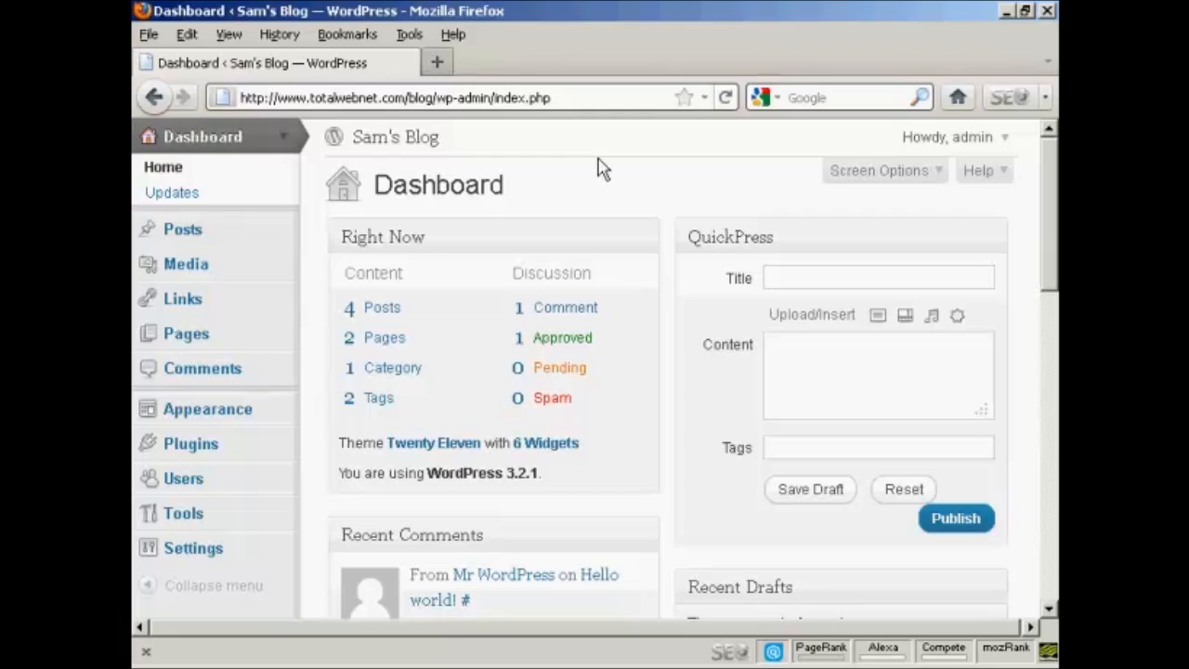
pyautogui.moveTo(617, 167)
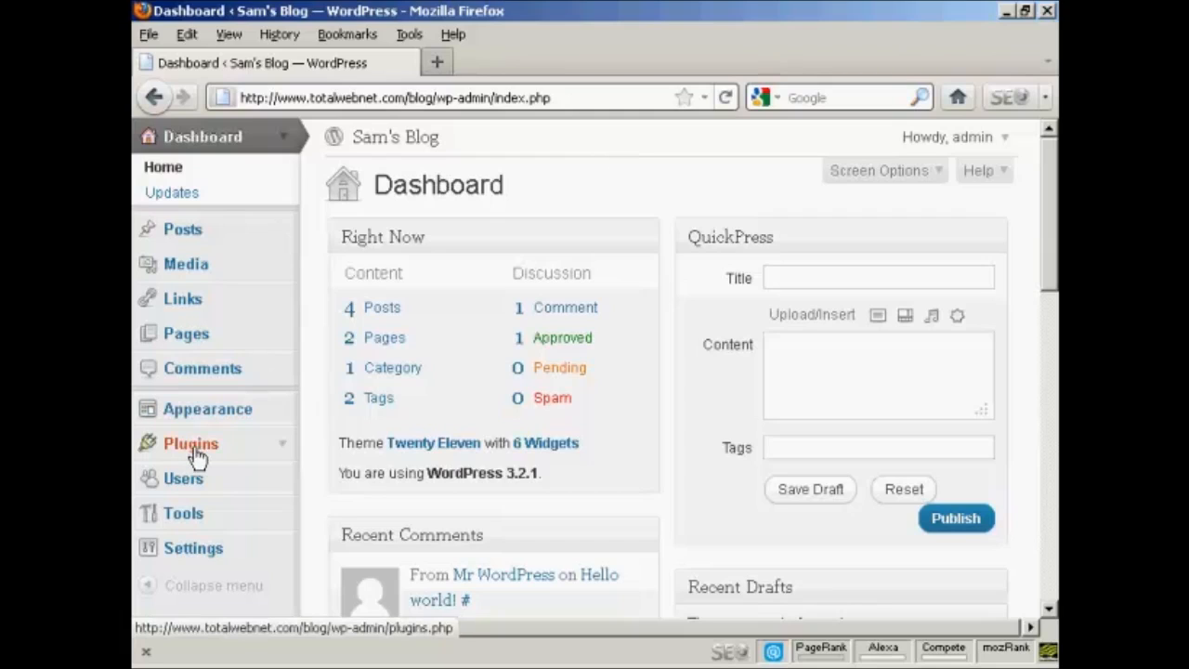
# Select all three installed plugins and run the bulk Update action on them.
pyautogui.click(189, 443)
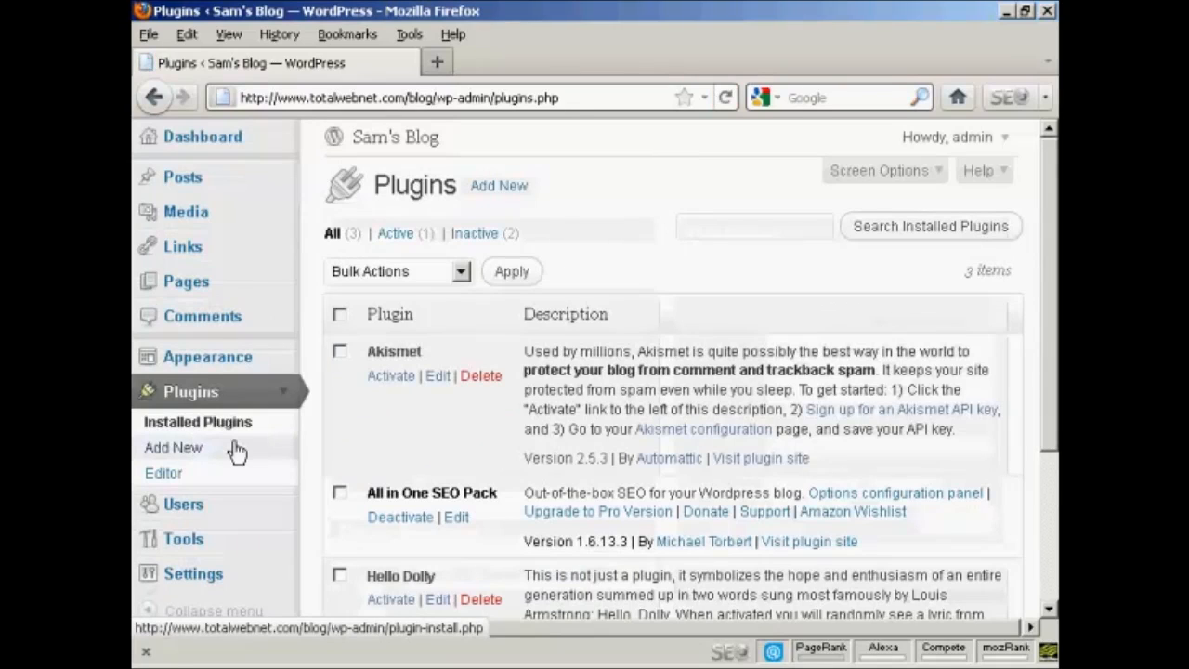
pyautogui.moveTo(390, 455)
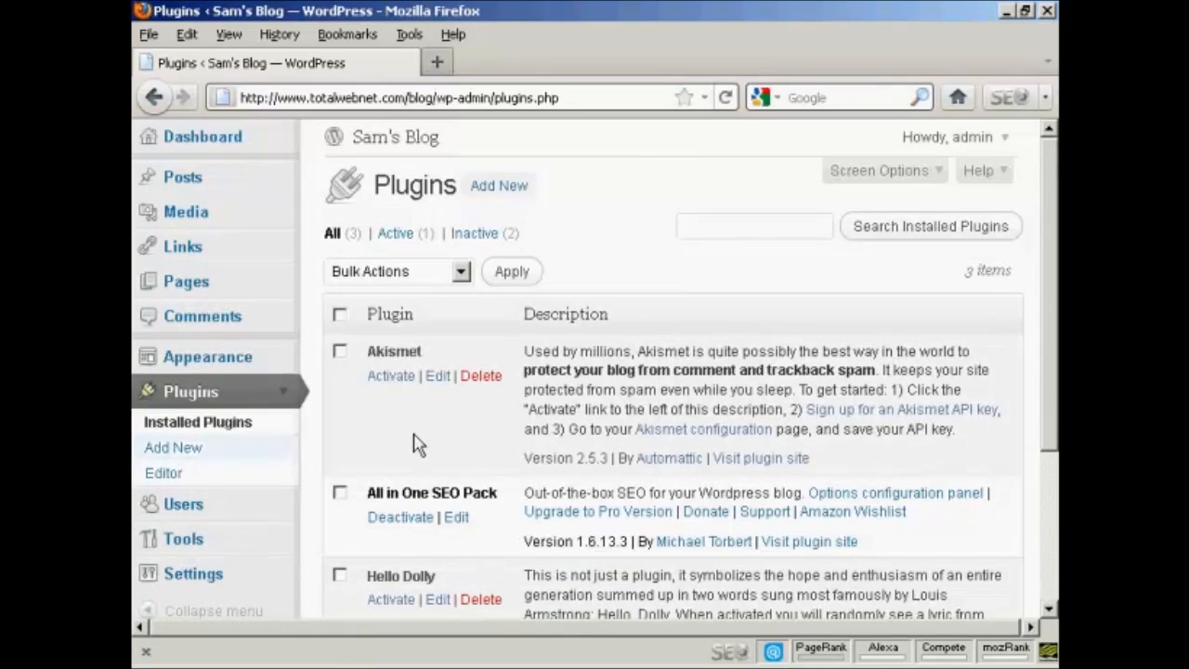
pyautogui.moveTo(344, 492)
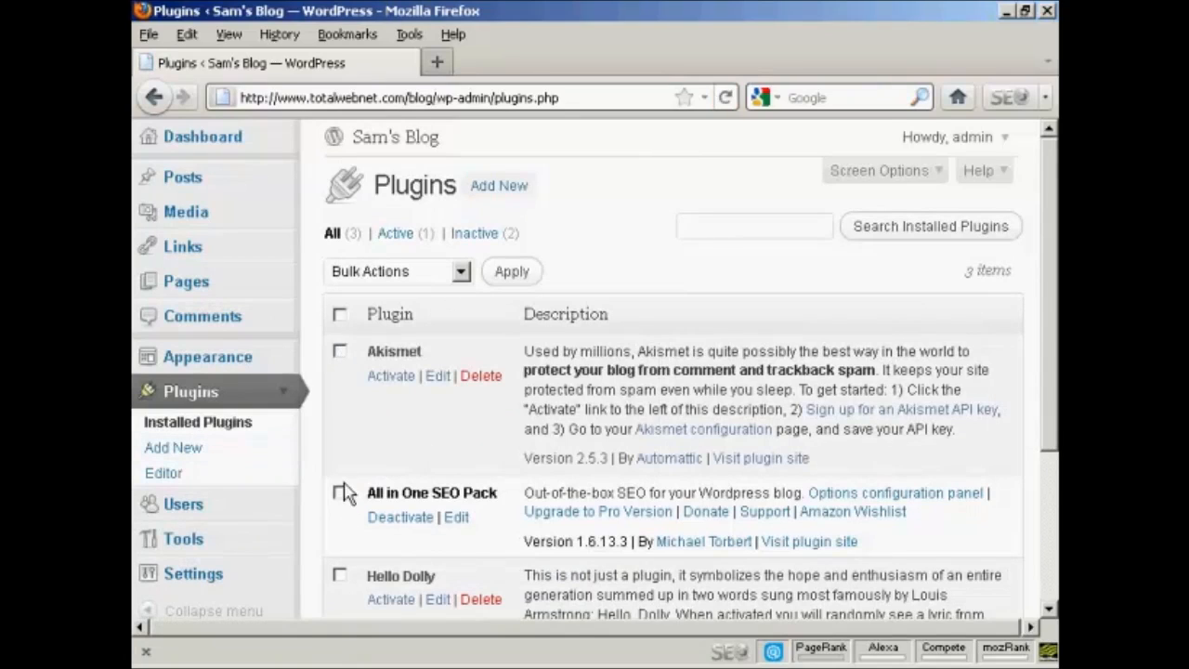
pyautogui.click(340, 493)
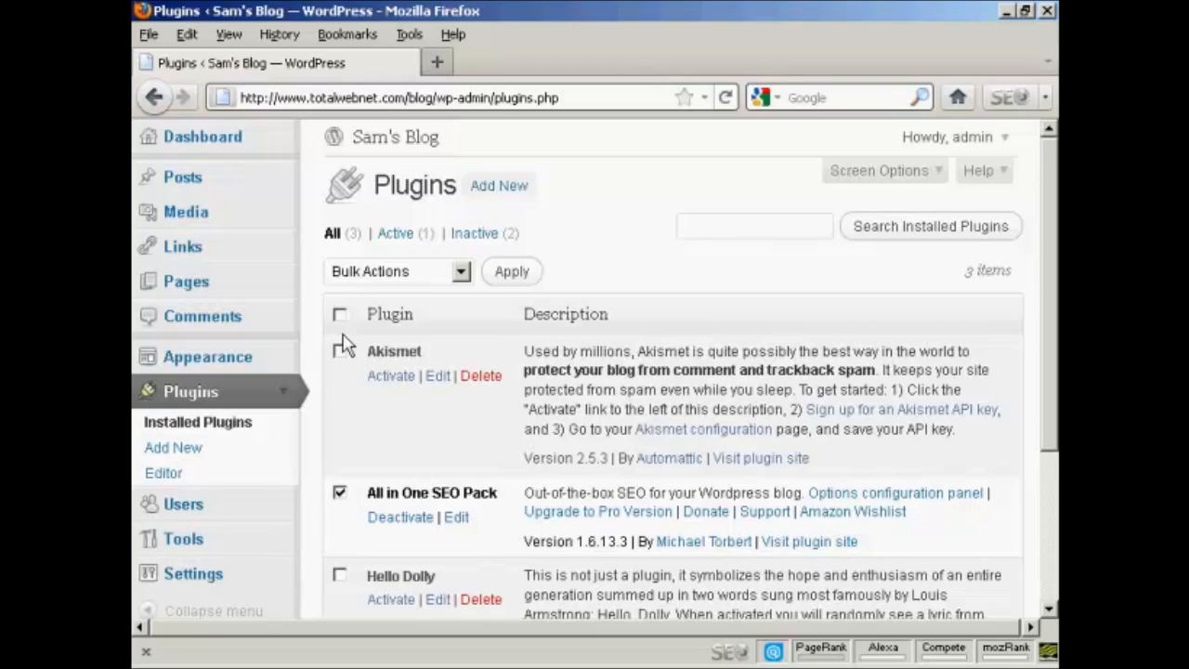
pyautogui.click(341, 314)
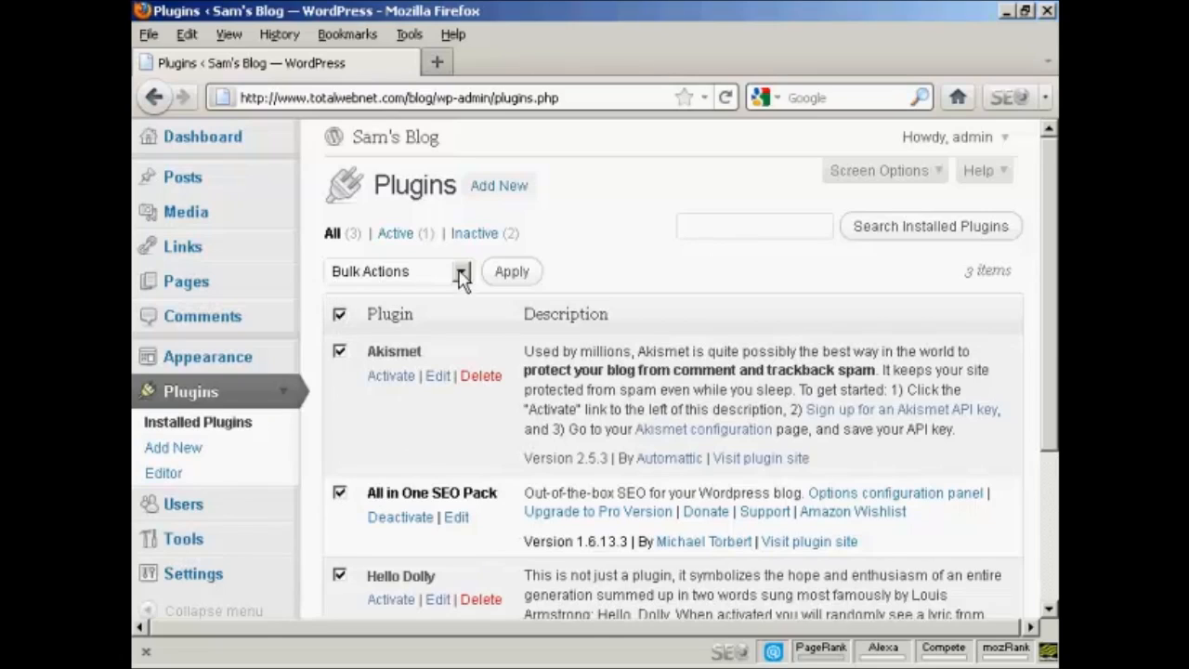
pyautogui.click(461, 272)
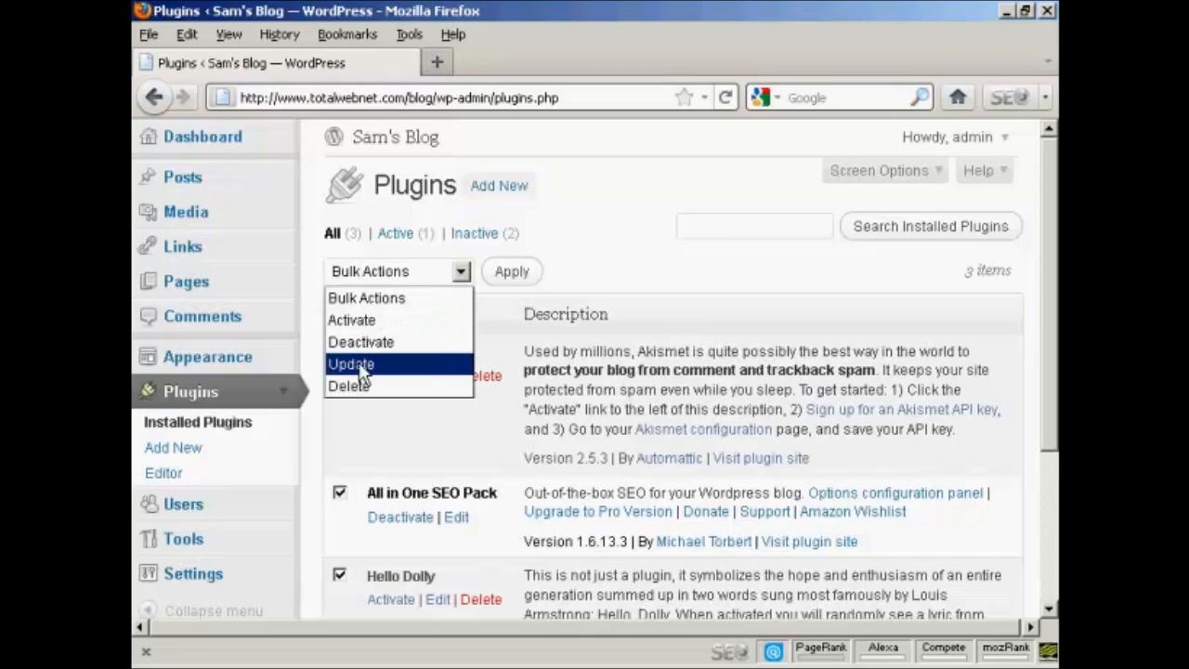
pyautogui.click(352, 362)
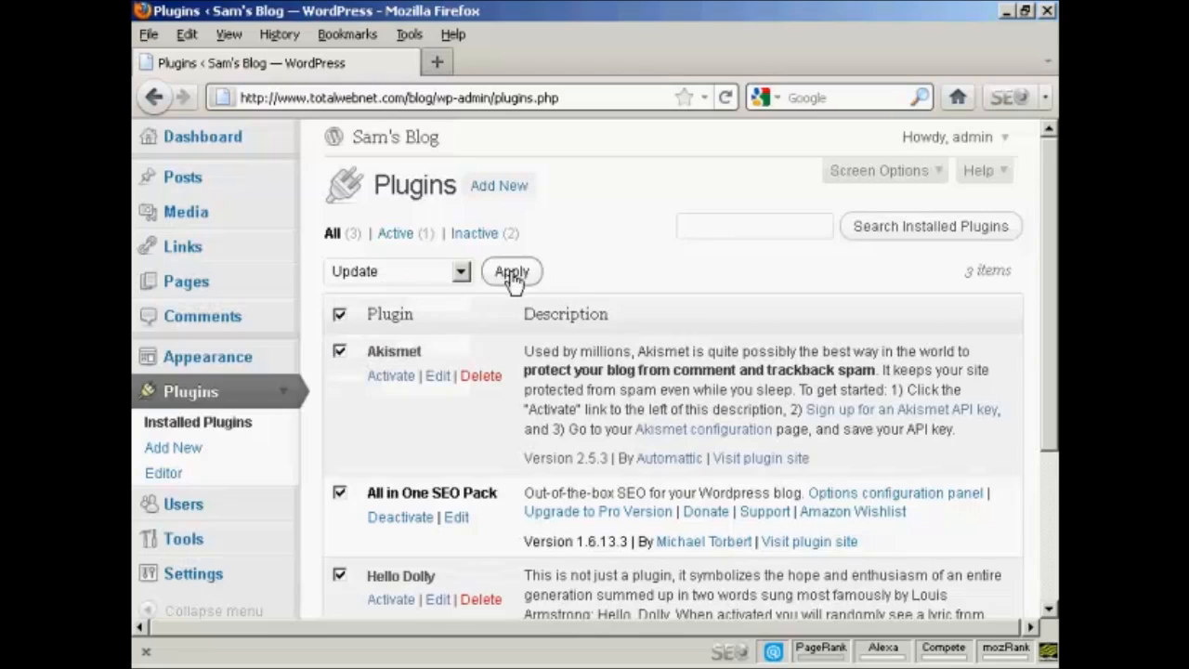
pyautogui.click(511, 272)
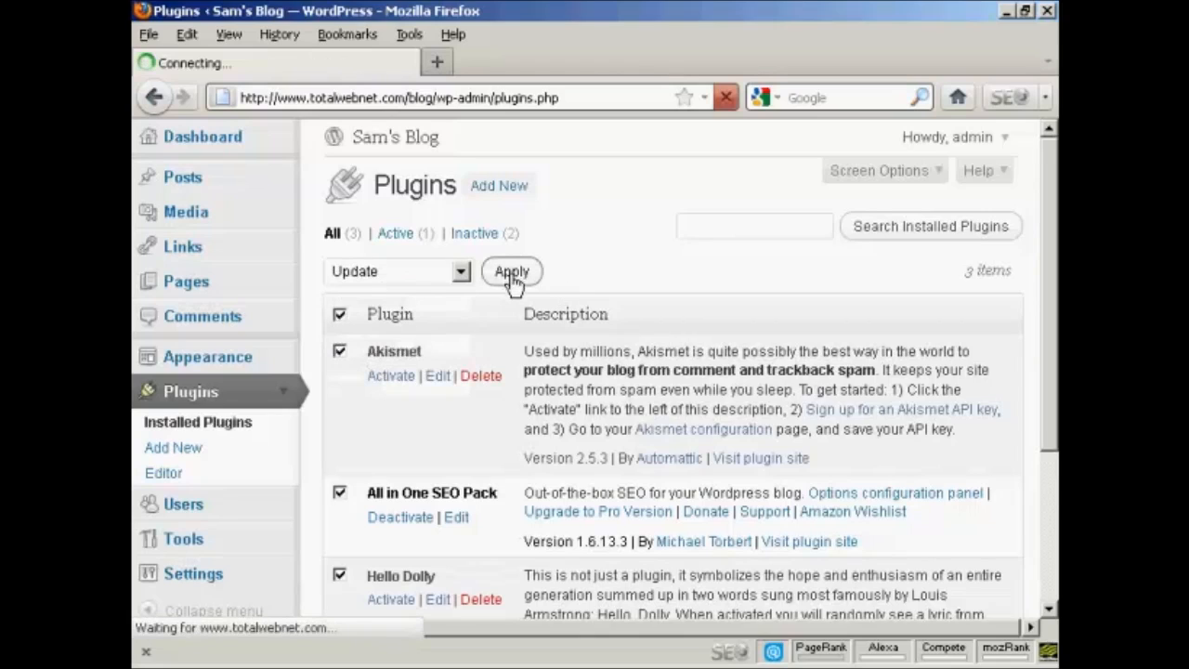
pyautogui.click(511, 272)
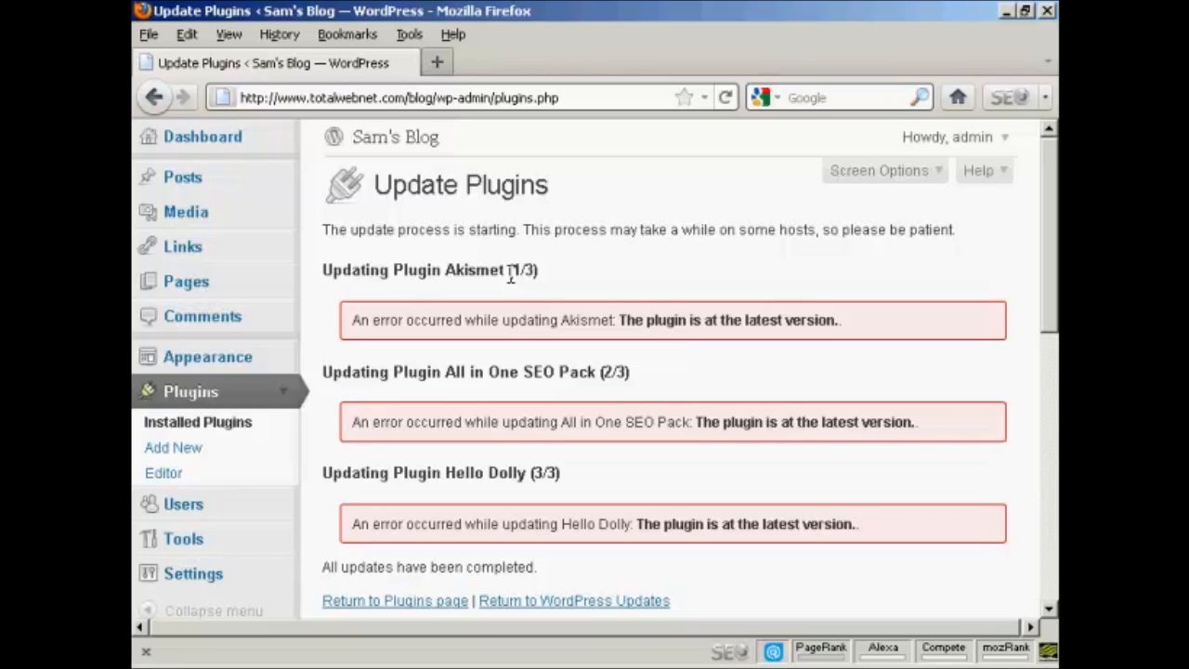
pyautogui.moveTo(219, 375)
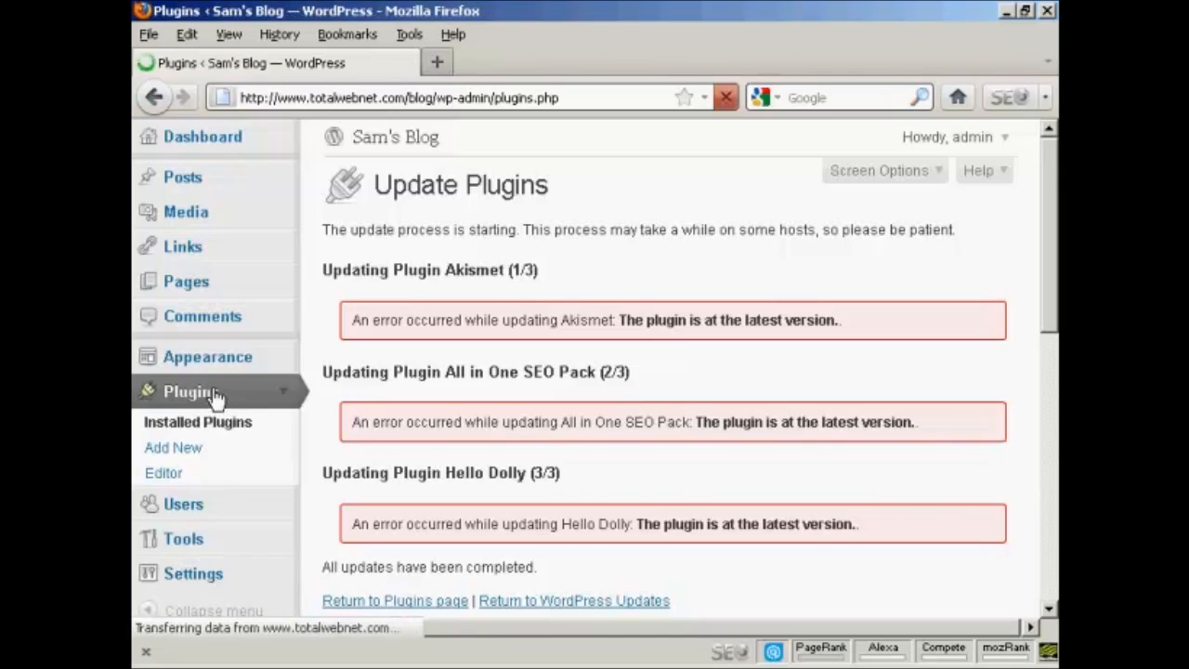
# Select only Akismet with Delete as the bulk action and request its removal.
pyautogui.click(394, 600)
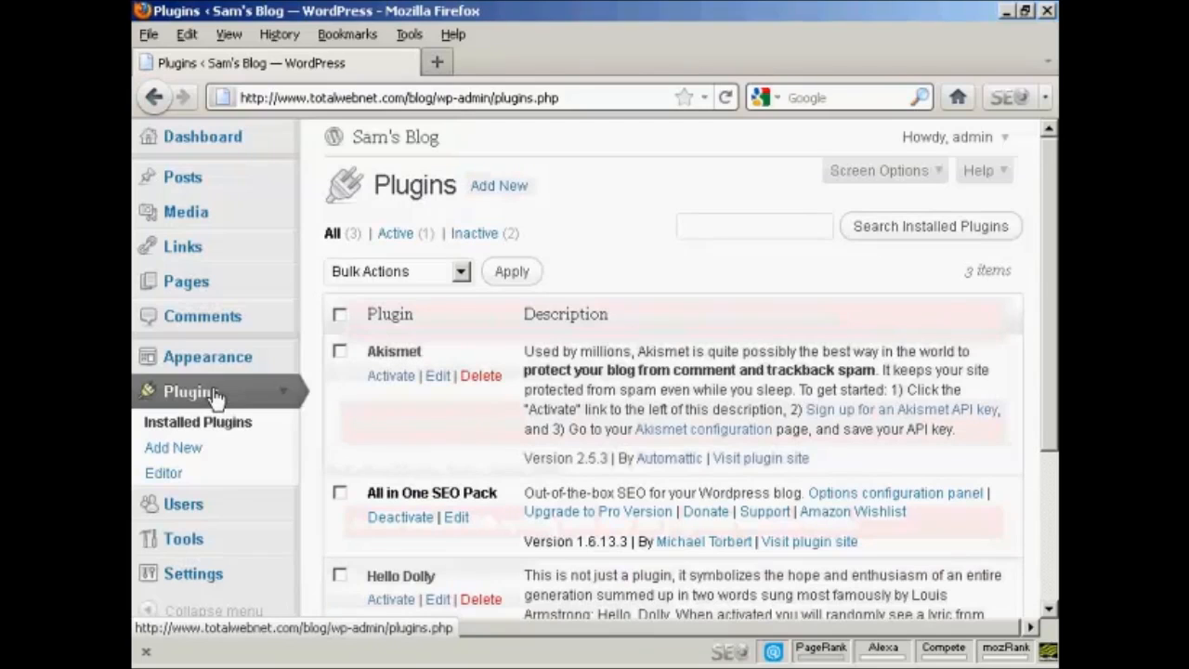
pyautogui.moveTo(479, 431)
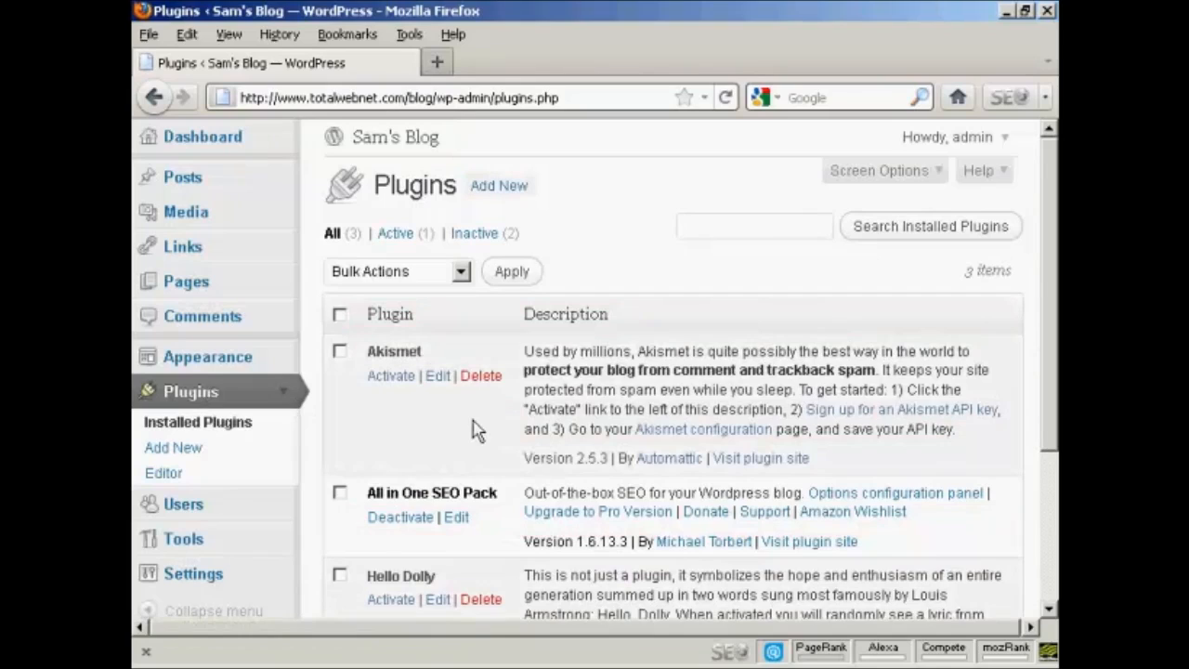
pyautogui.moveTo(346, 368)
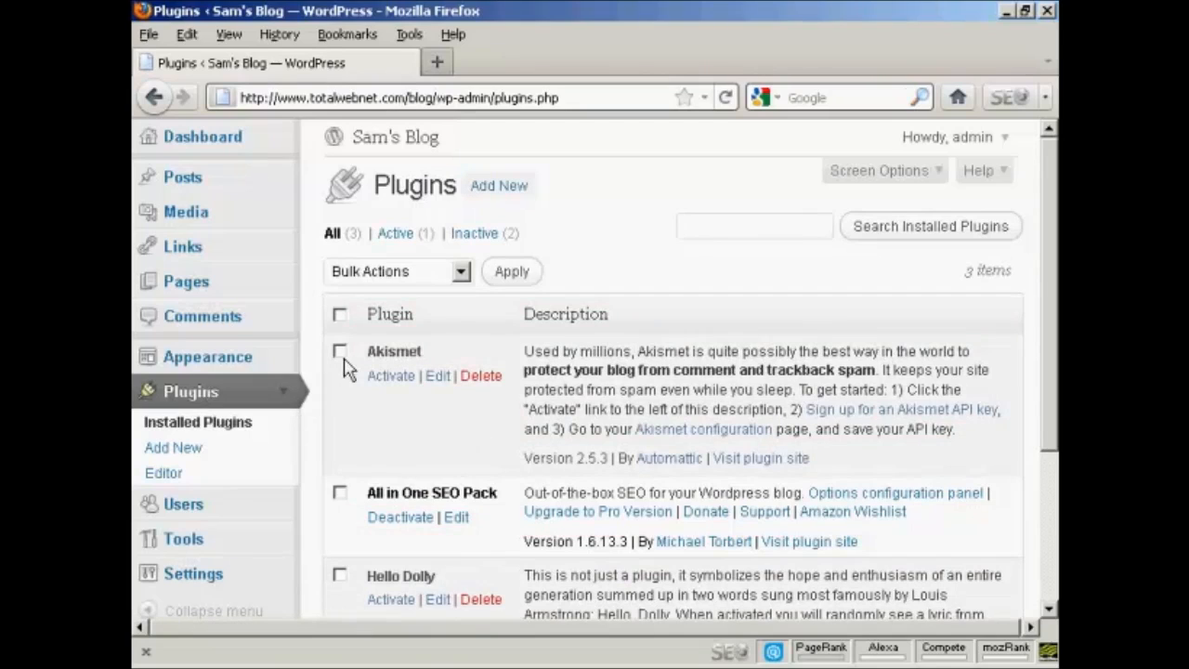
pyautogui.click(340, 349)
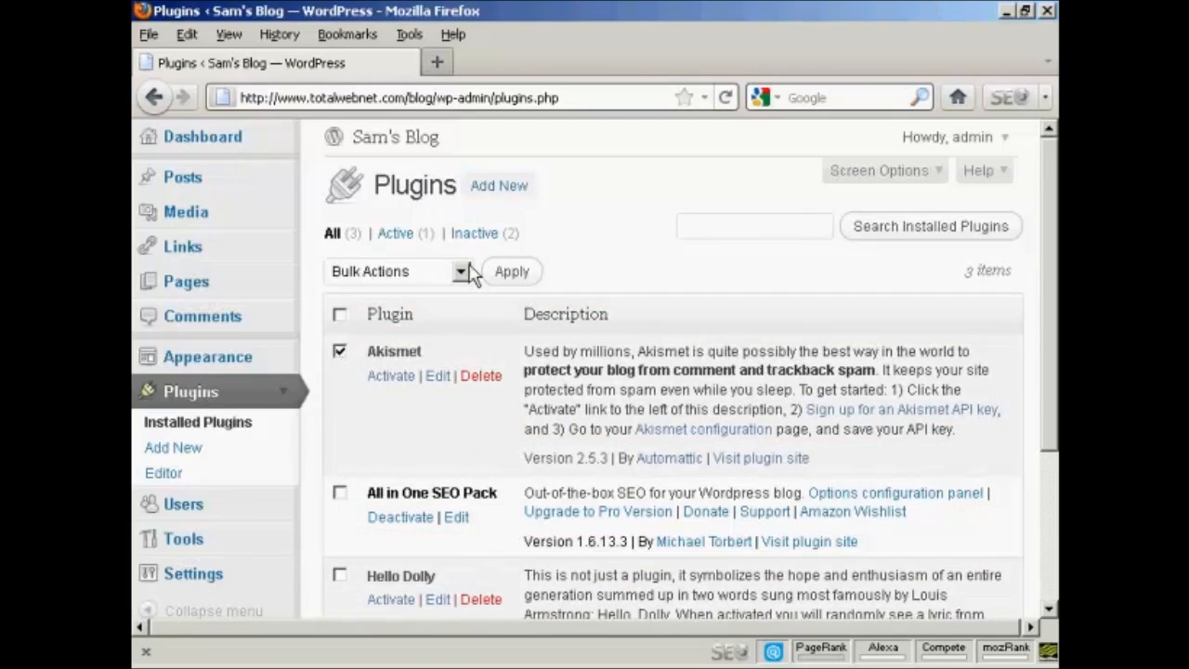
pyautogui.click(461, 271)
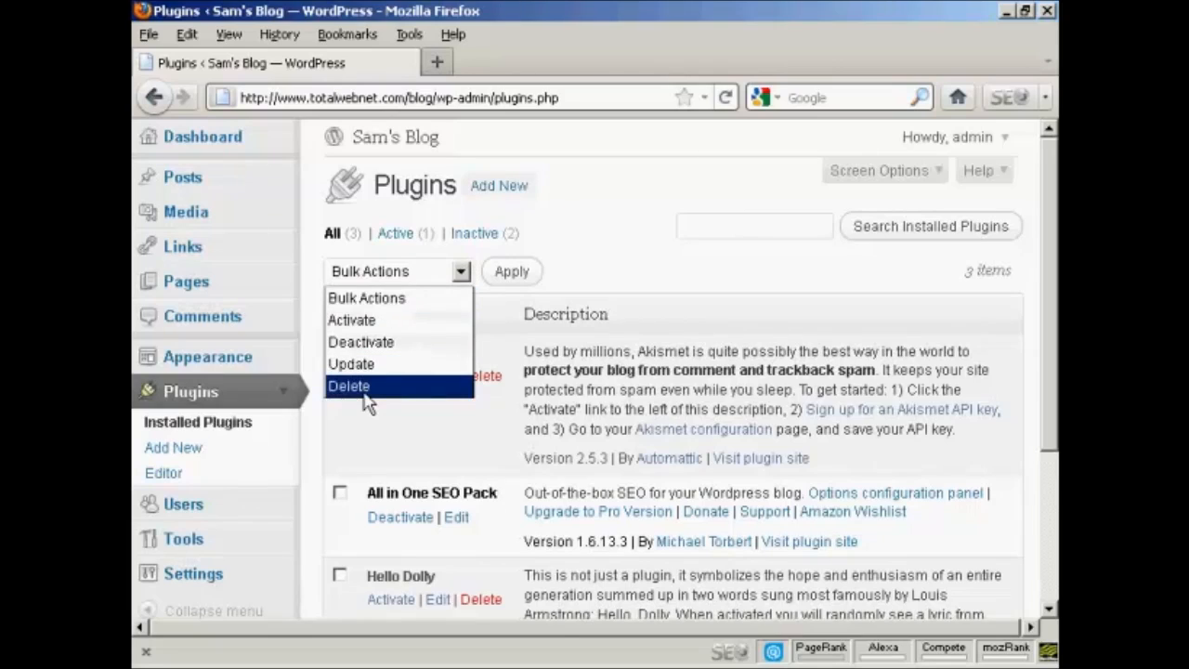
pyautogui.click(349, 385)
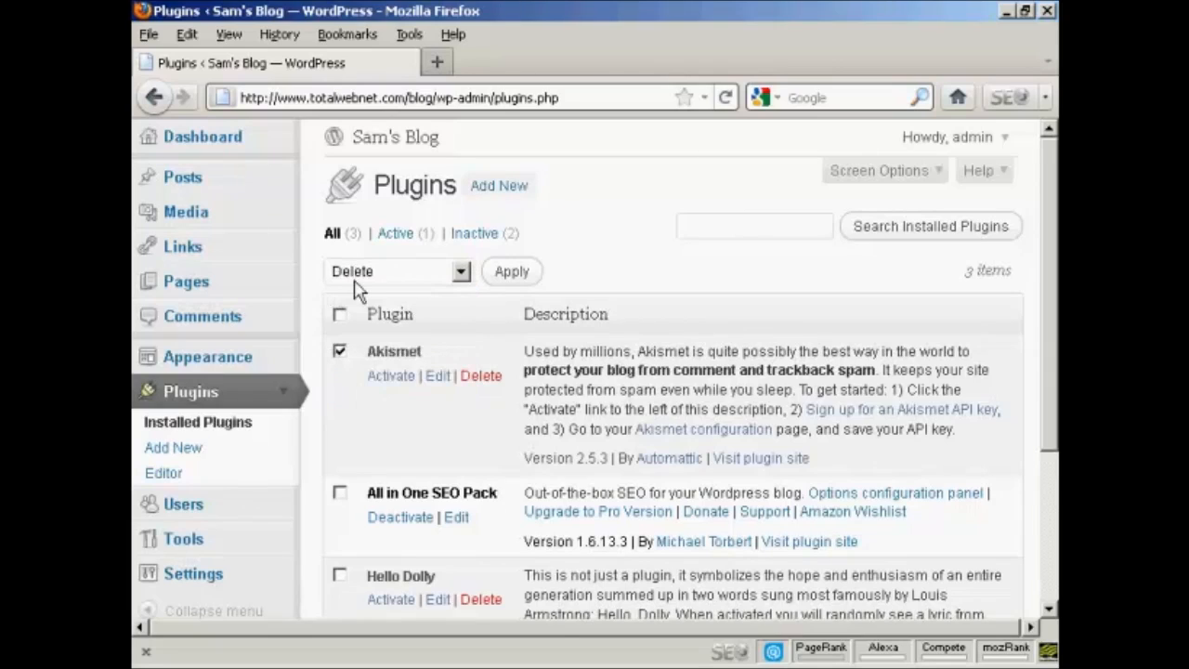
pyautogui.moveTo(481, 376)
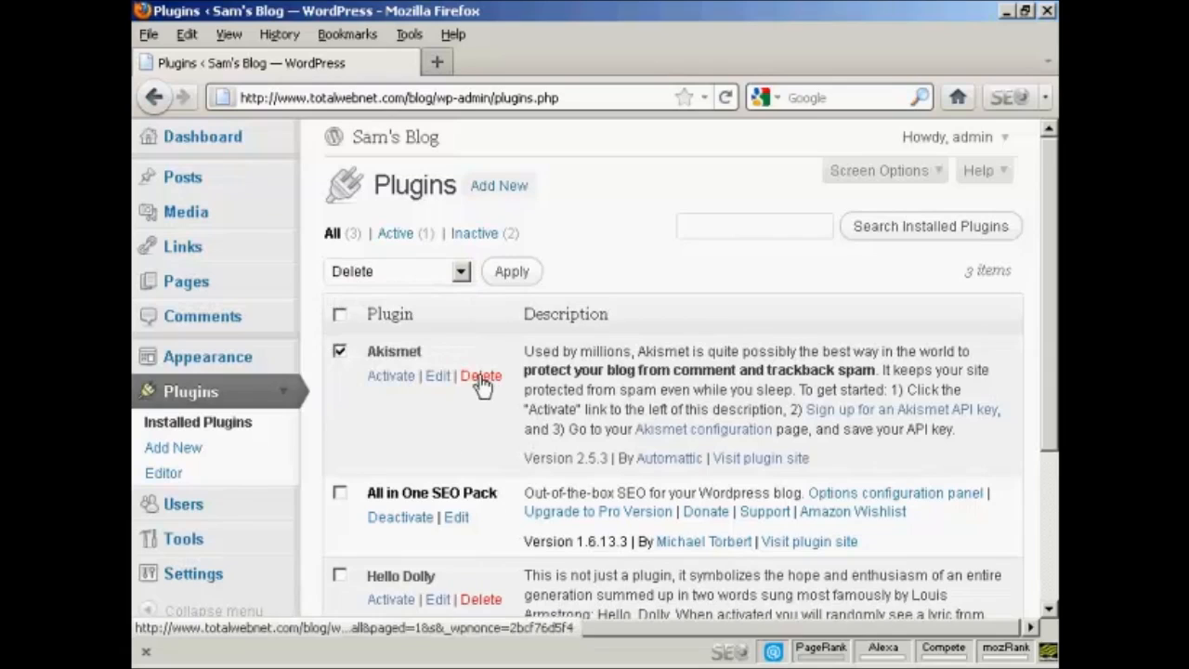
pyautogui.click(481, 376)
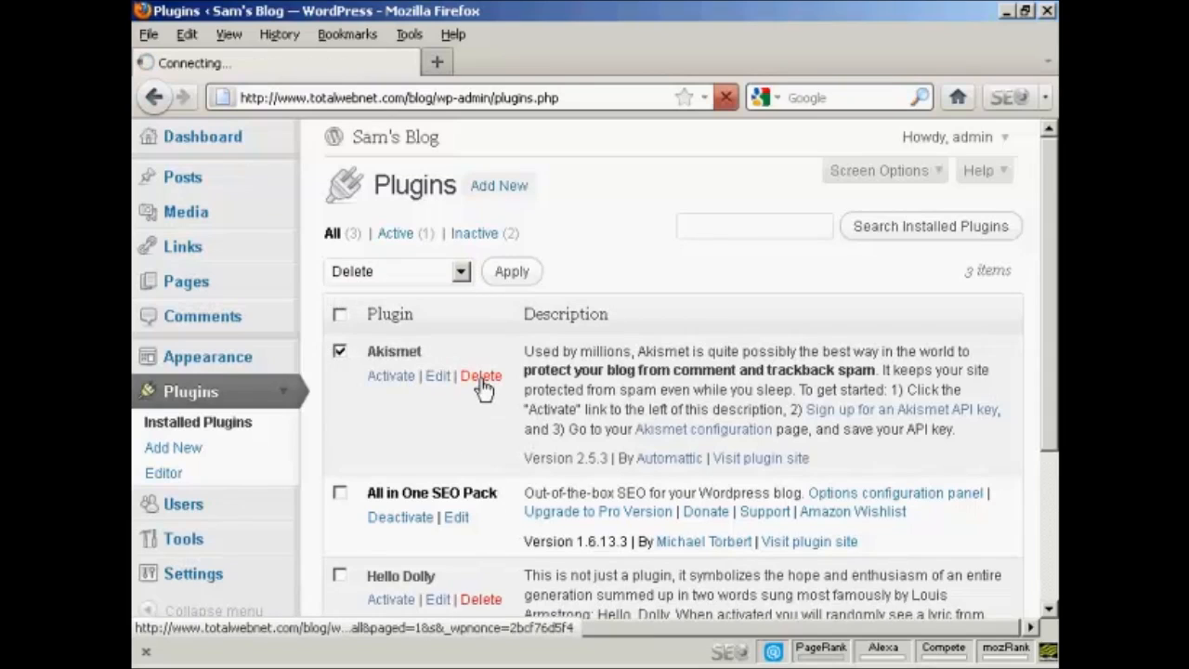
# Confirm 'Yes, Delete these files' so Akismet is removed, leaving two plugins.
pyautogui.click(480, 376)
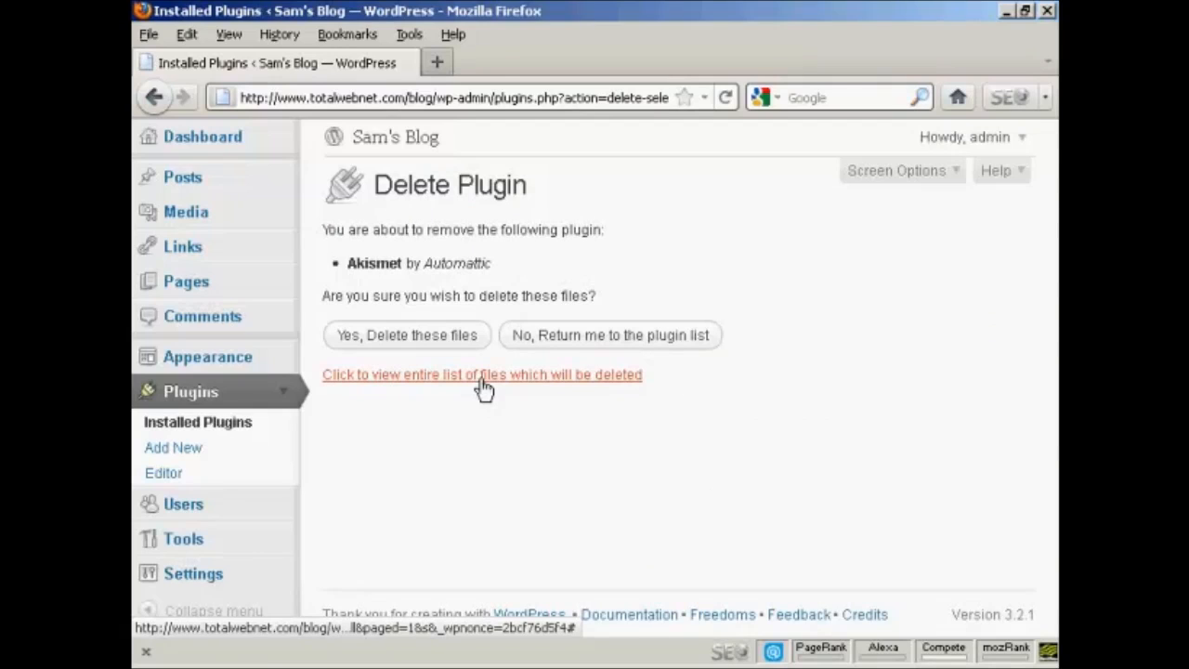
pyautogui.moveTo(487, 301)
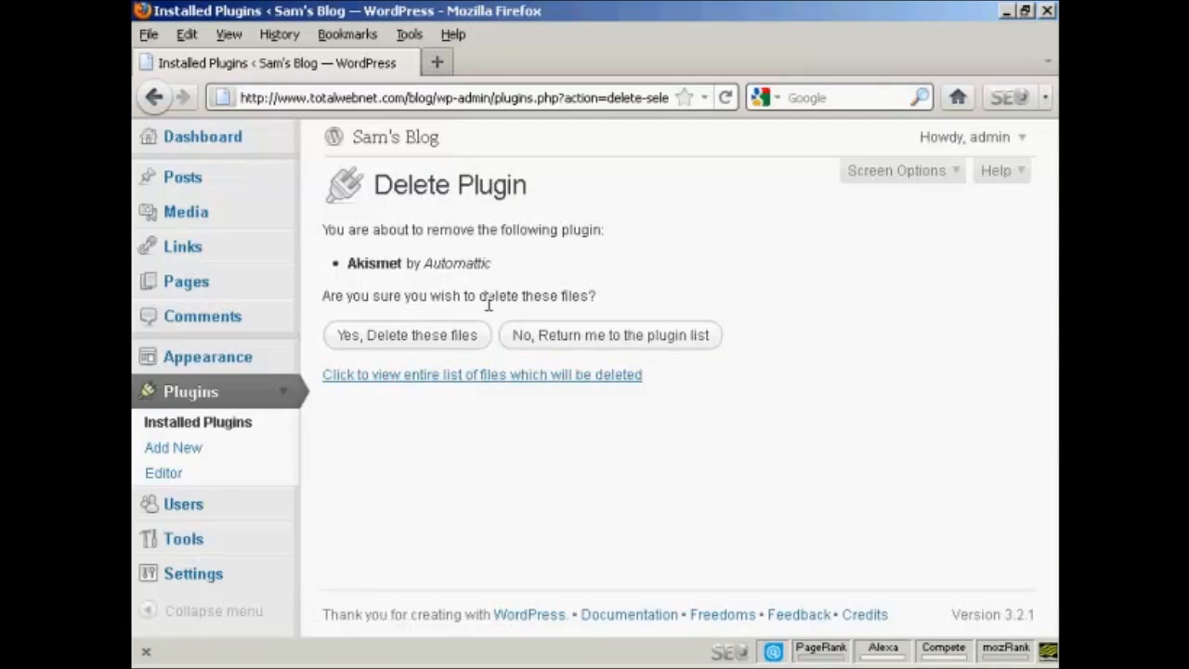
pyautogui.click(405, 335)
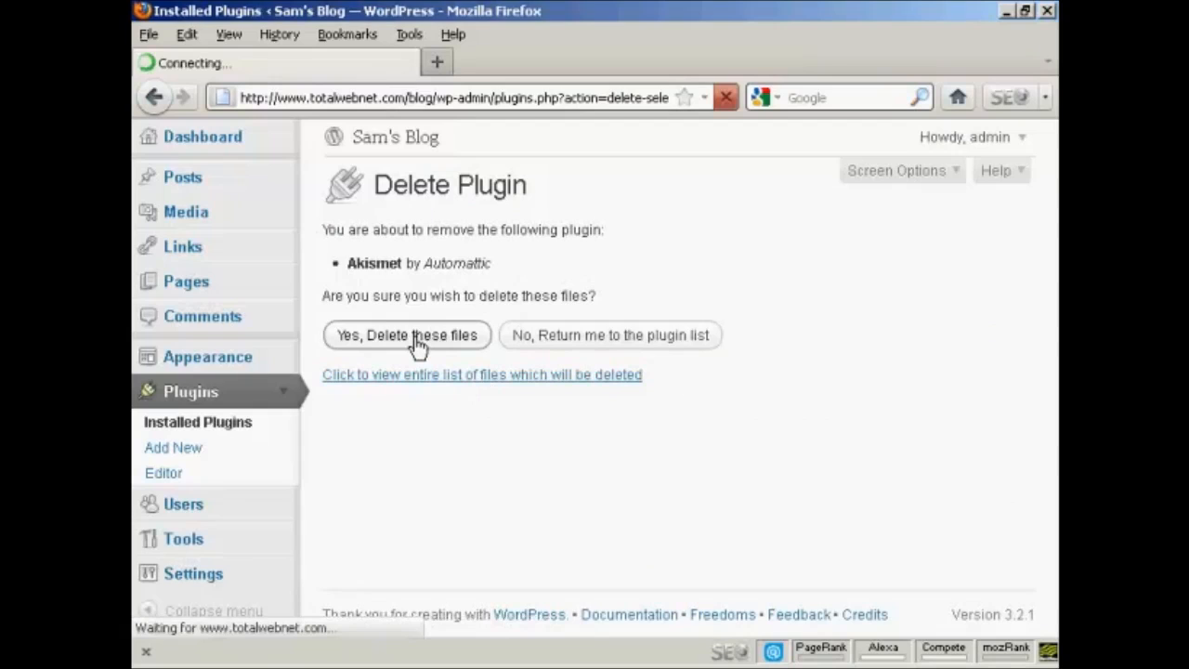
pyautogui.click(407, 334)
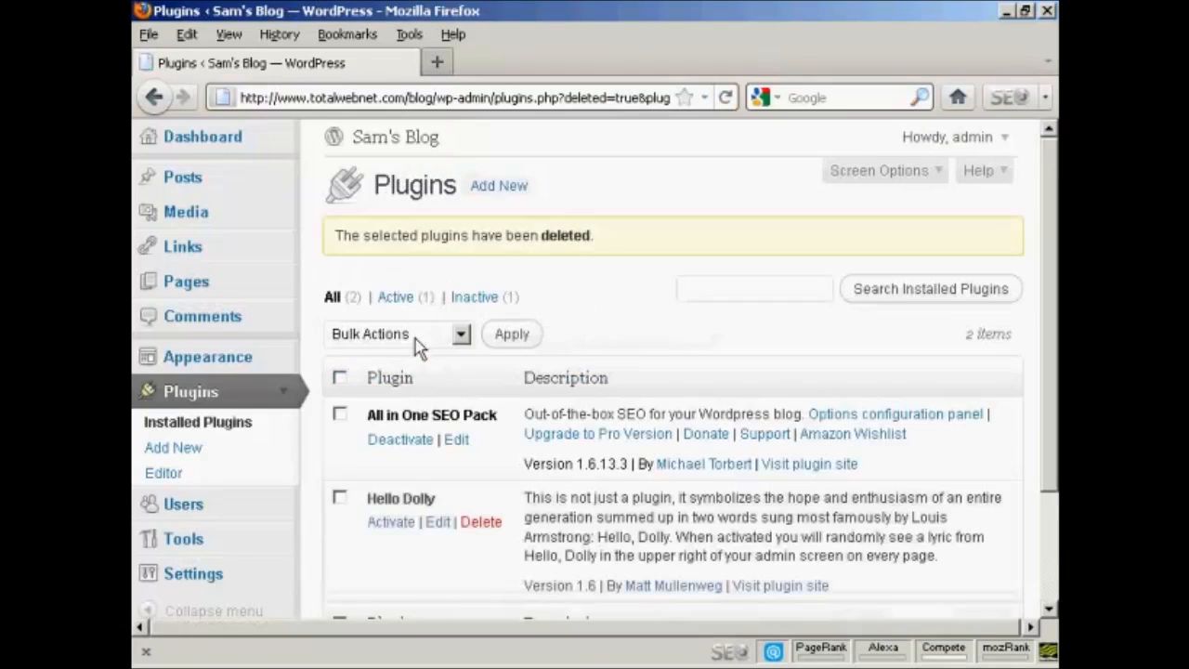